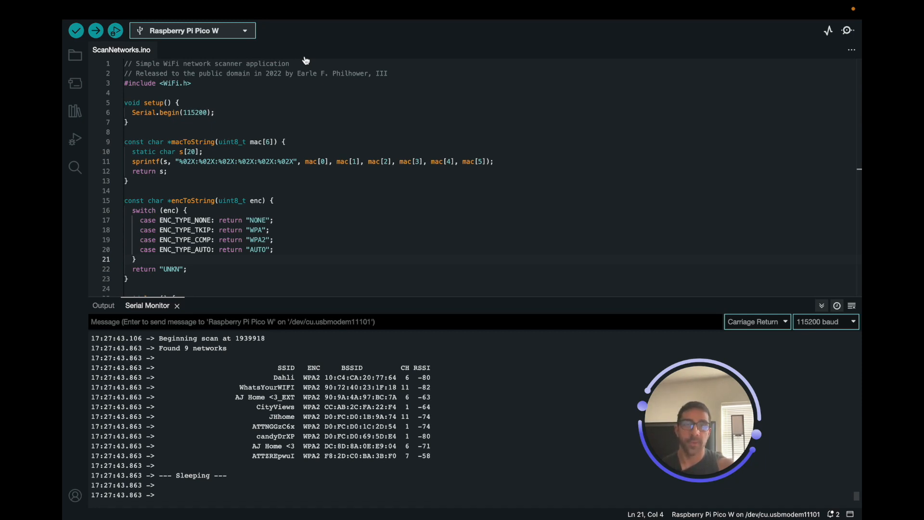
mouse_move(305, 110)
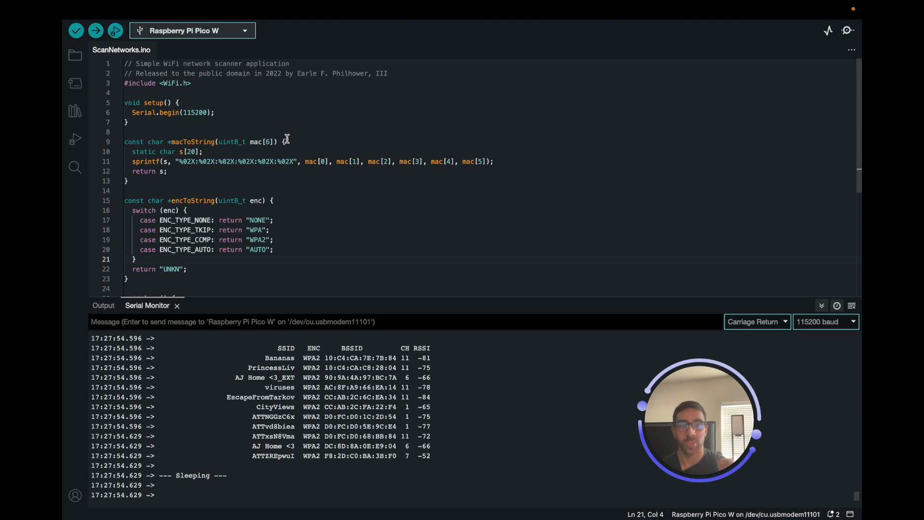
mouse_move(432, 134)
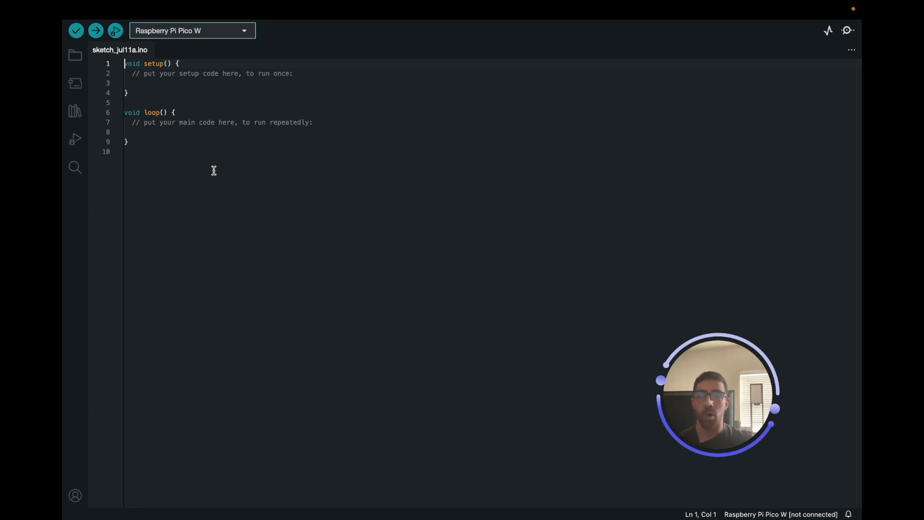
mouse_move(170, 22)
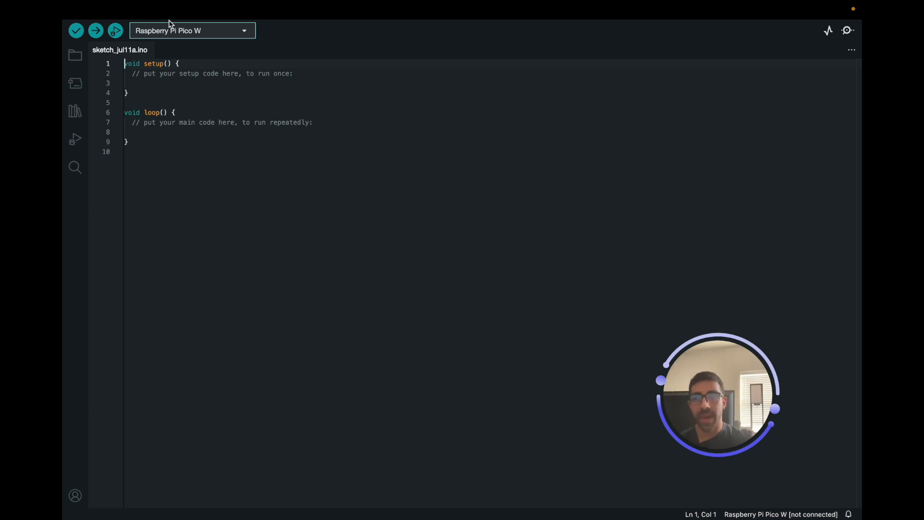
Verify the rp2040 Pico and ESP32 URLs in Additional boards manager URLs, then open Library Manager.
click(111, 10)
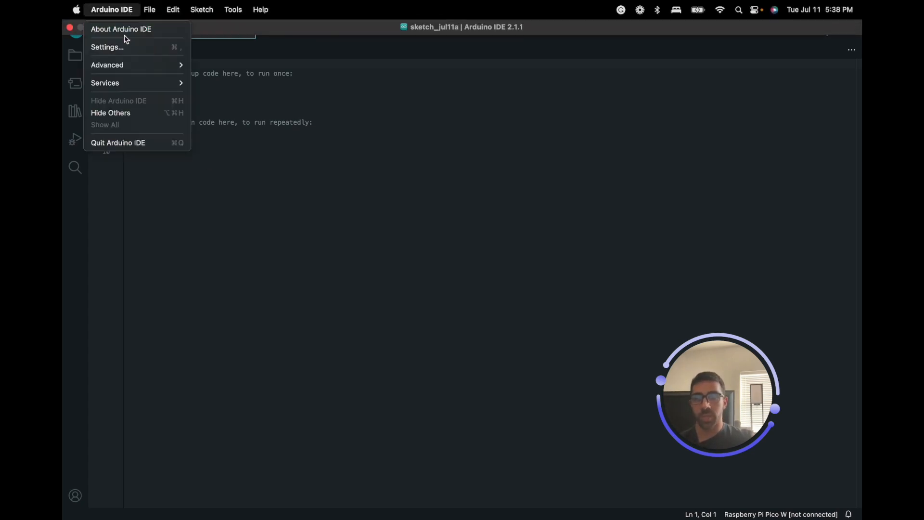
click(107, 47)
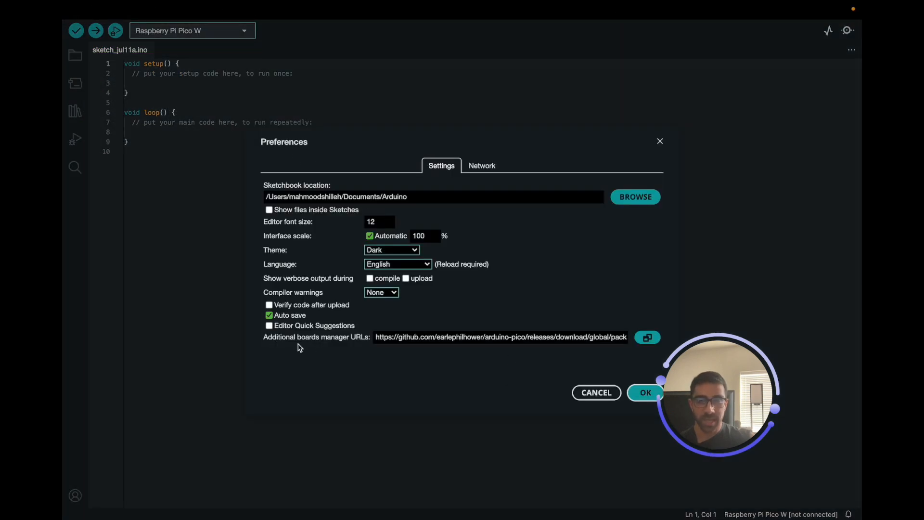
mouse_move(646, 338)
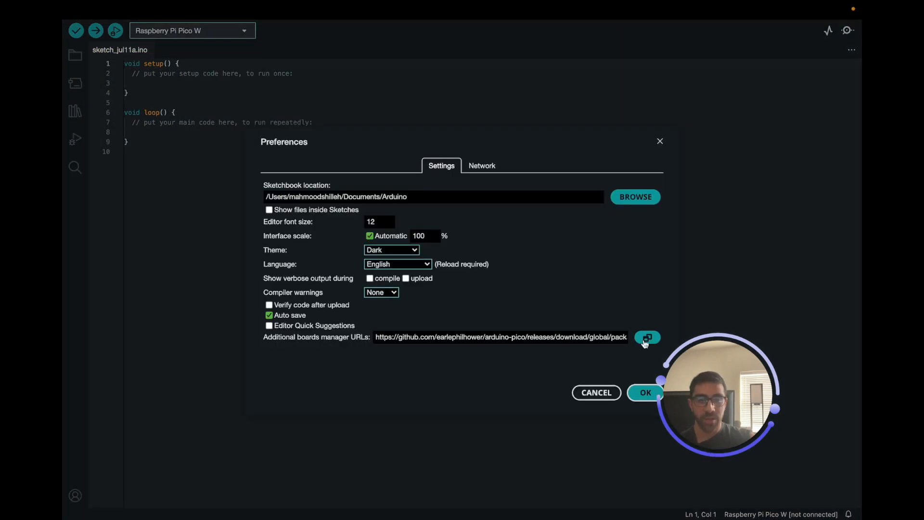
click(647, 338)
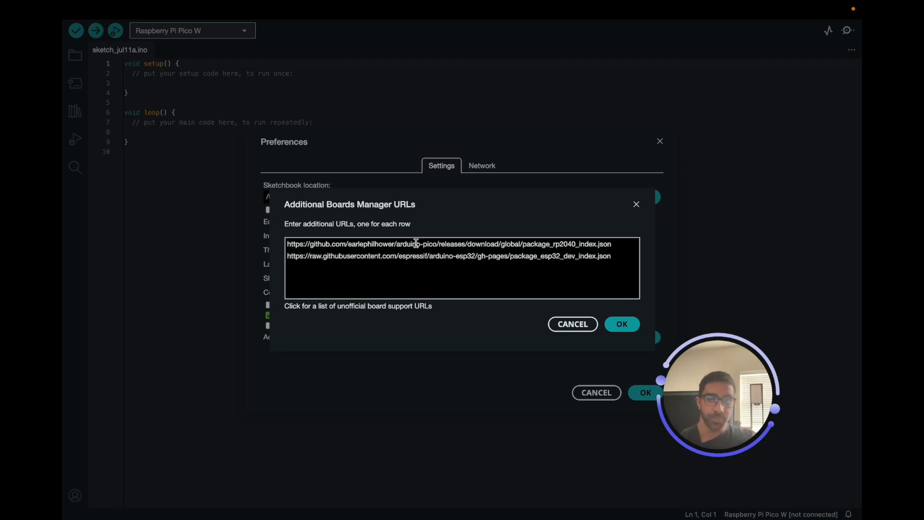
click(622, 324)
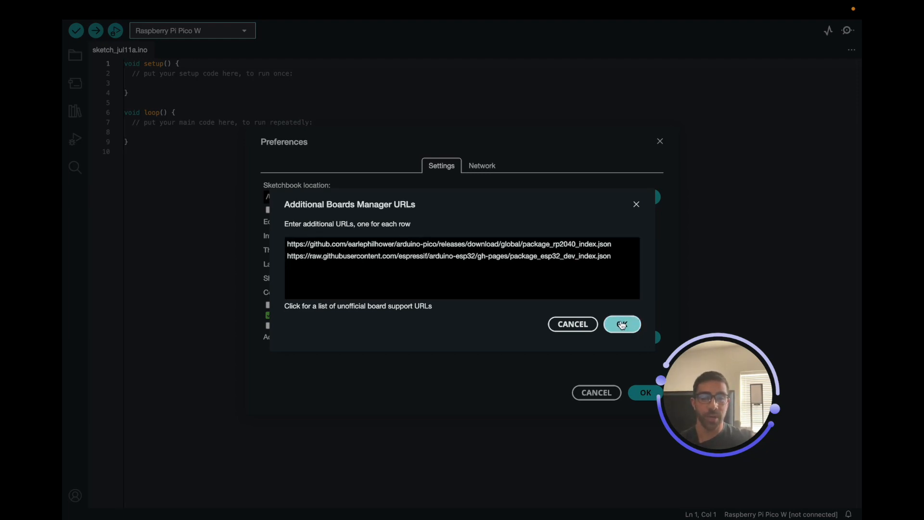
click(621, 324)
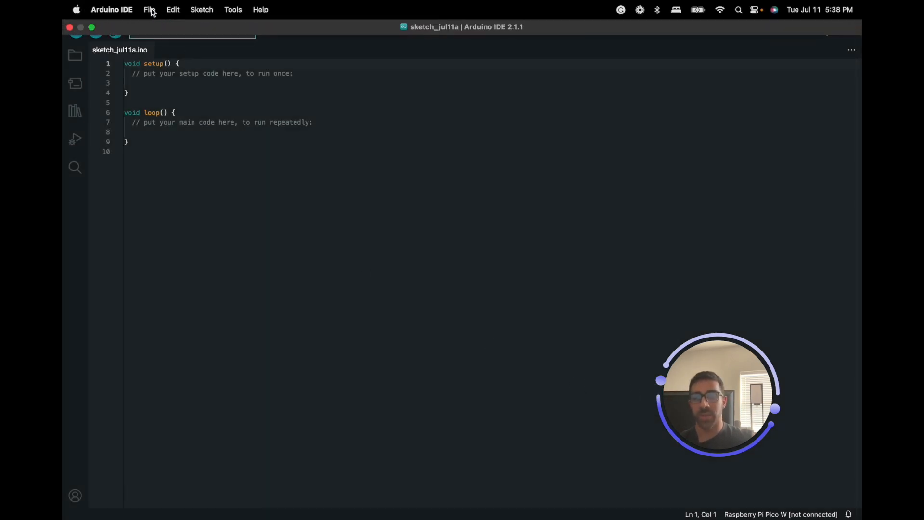
click(148, 9)
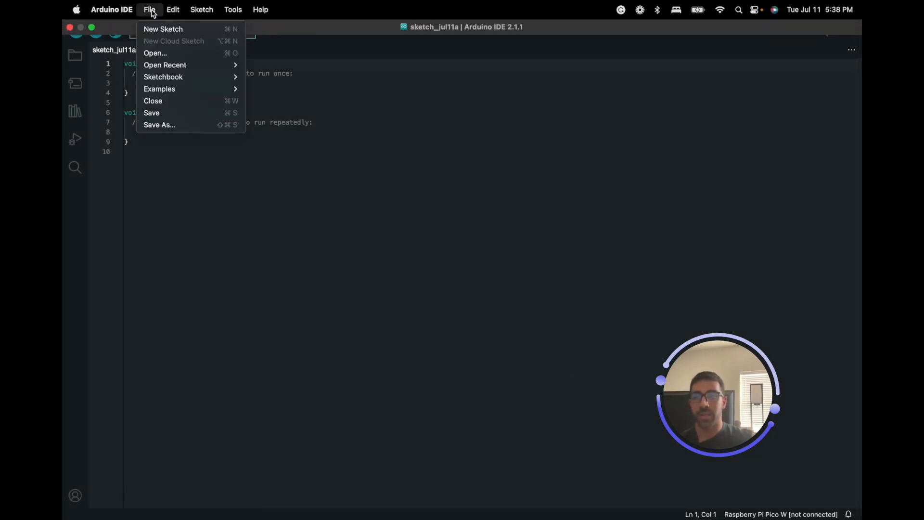
mouse_move(177, 130)
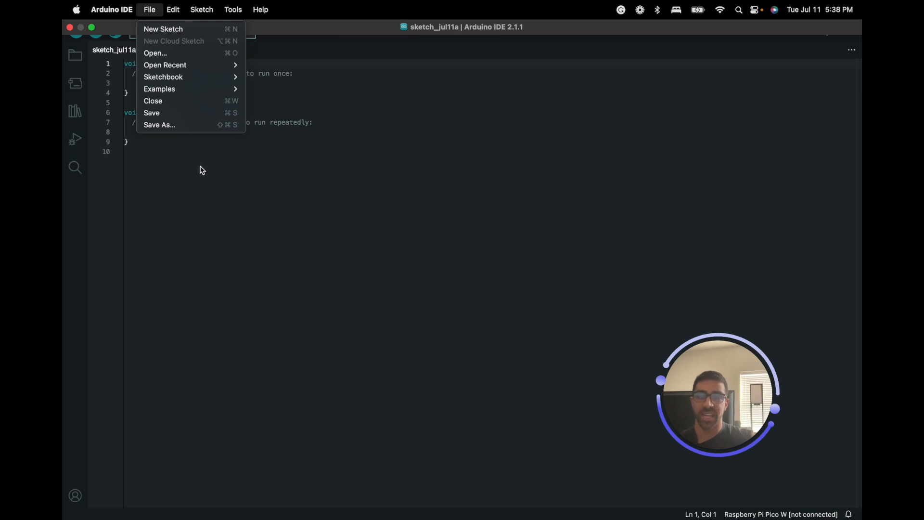
mouse_move(167, 77)
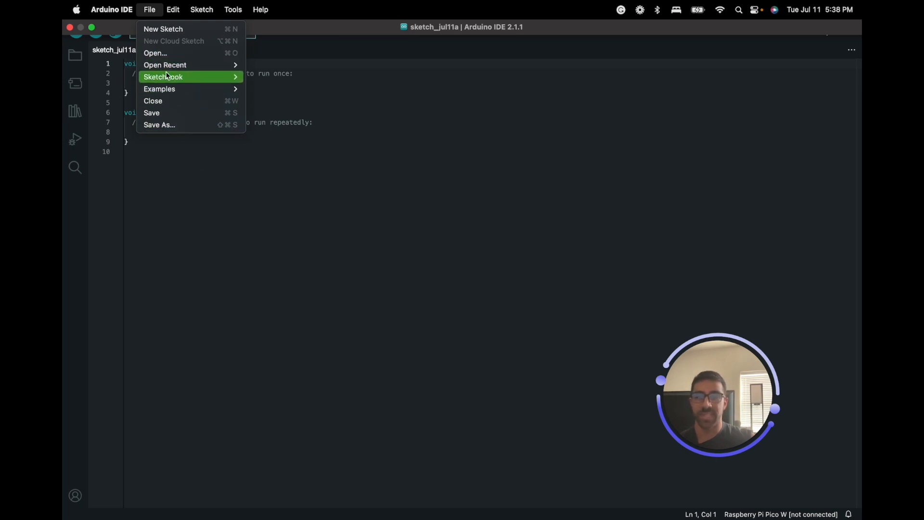
click(111, 9)
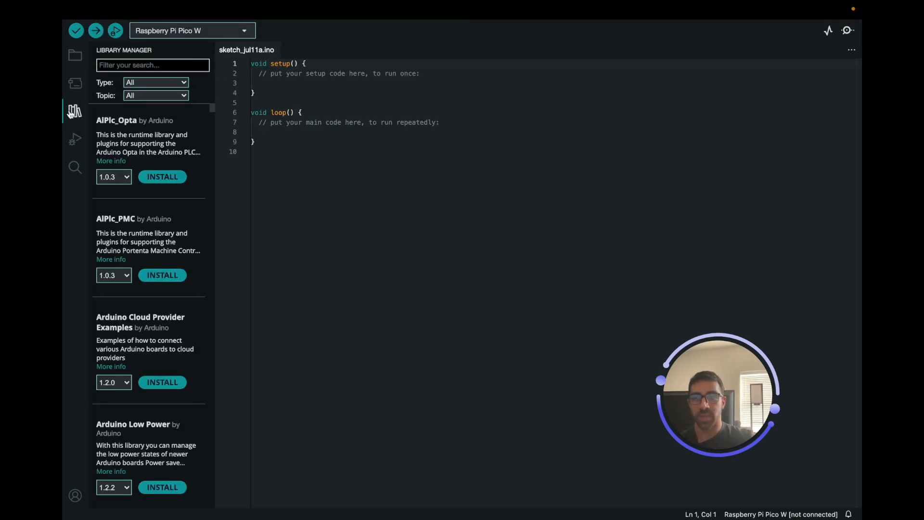
Search Boards Manager for 'pico', confirm Raspberry Pi Pico/RP2040 3.3.0 is installed, then hide it.
click(75, 83)
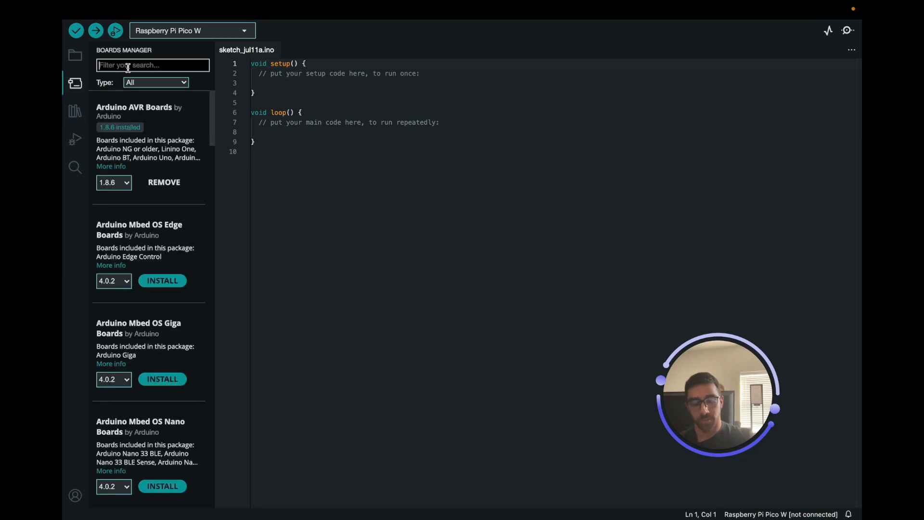
text(pico)
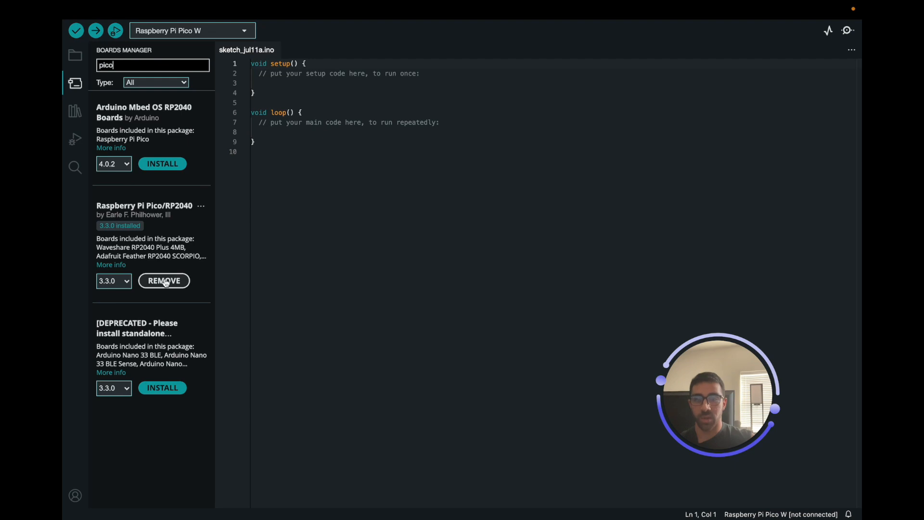
mouse_move(164, 218)
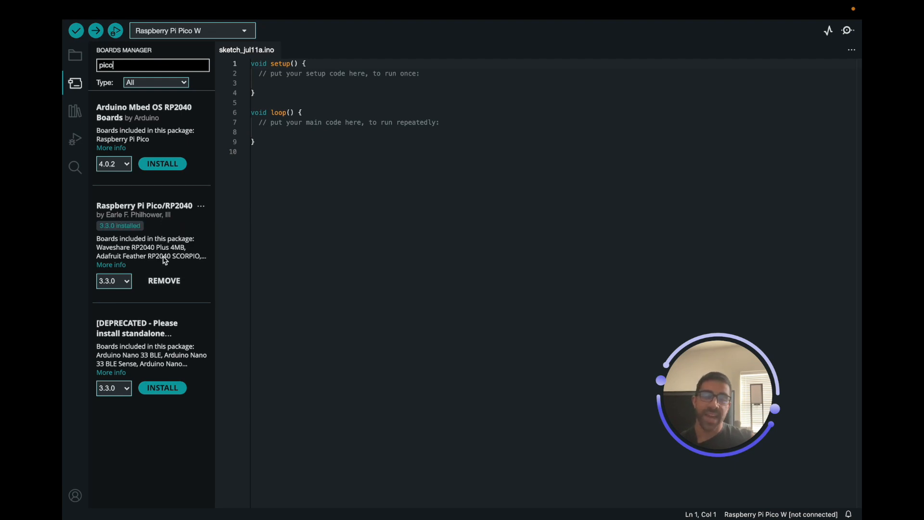
mouse_move(163, 257)
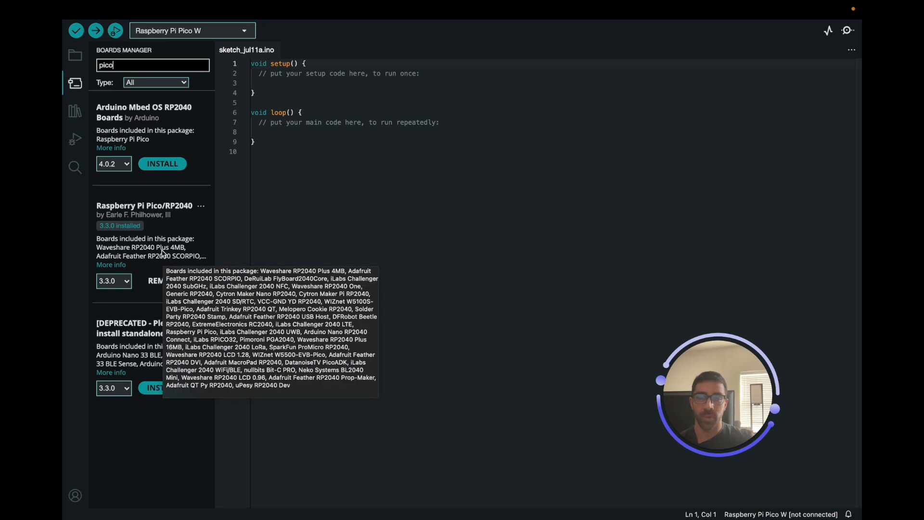
mouse_move(162, 226)
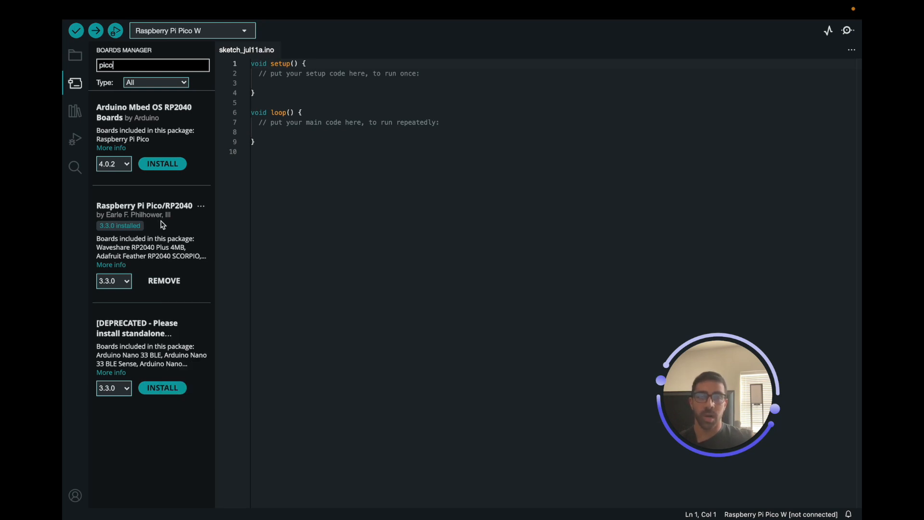
click(75, 82)
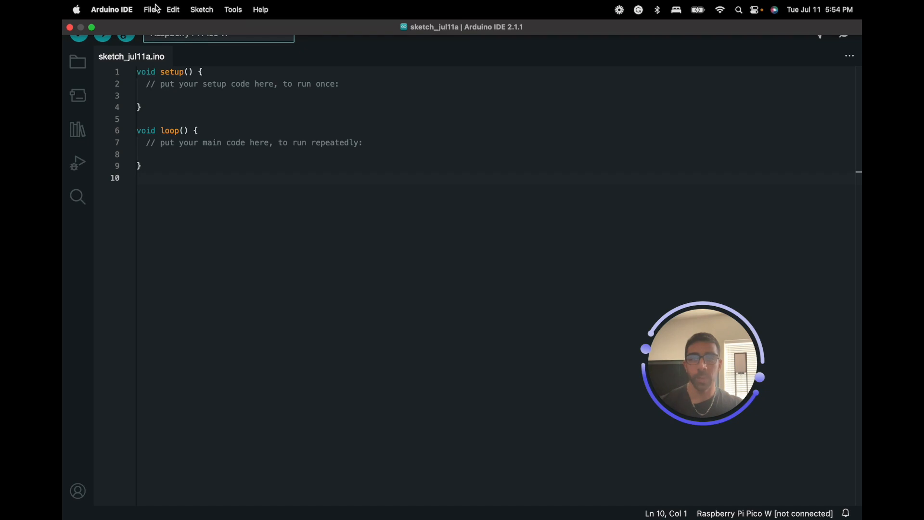
Load the Pico WiFi ScanNetworks example from File > Examples and scroll through its code.
click(149, 9)
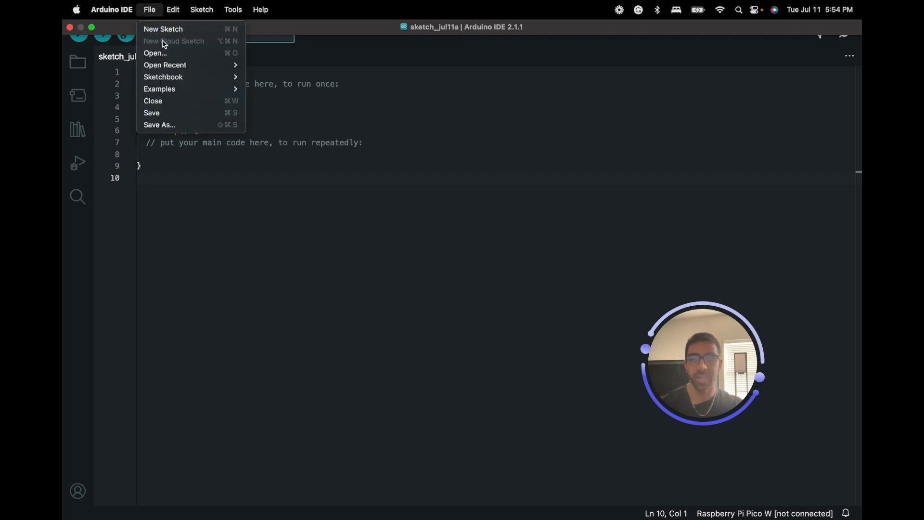
mouse_move(160, 89)
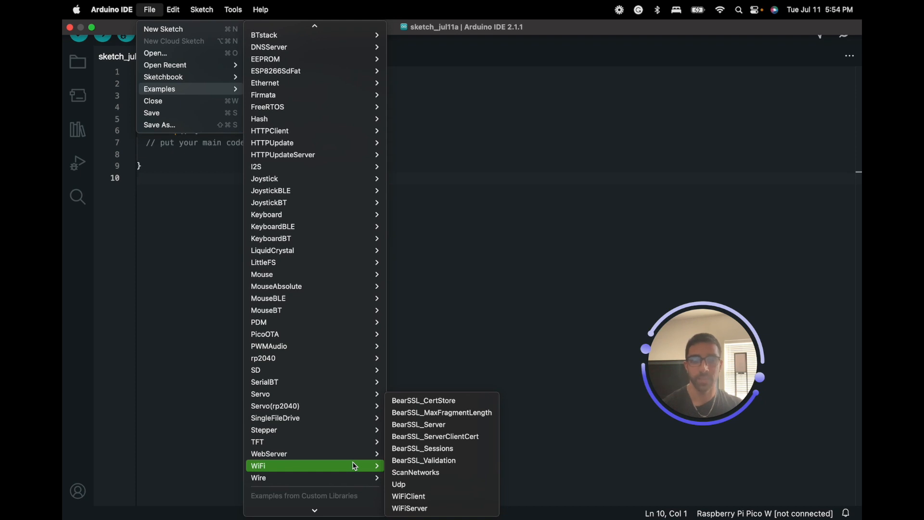
mouse_move(416, 472)
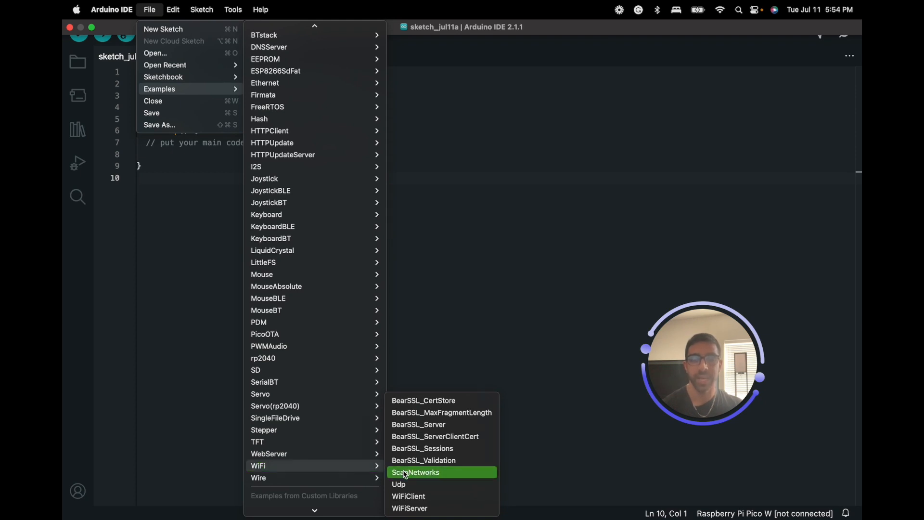
click(416, 472)
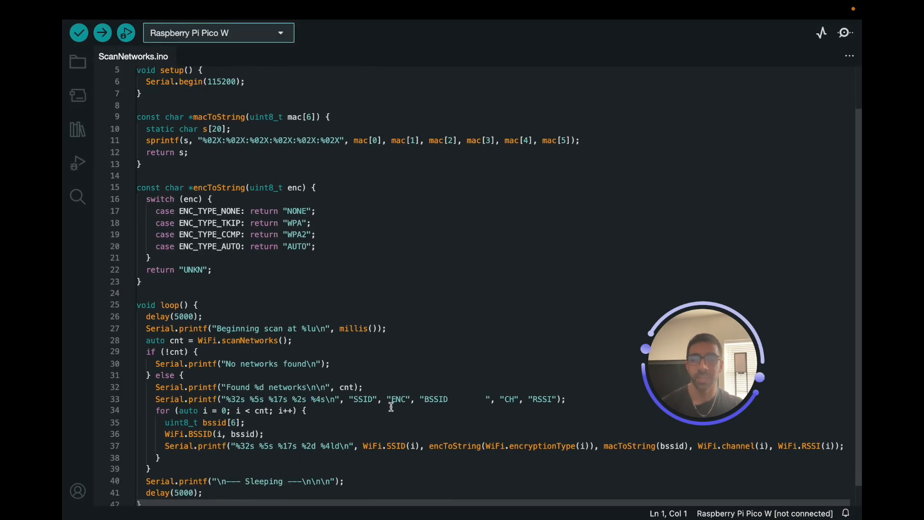
scroll(down, 3)
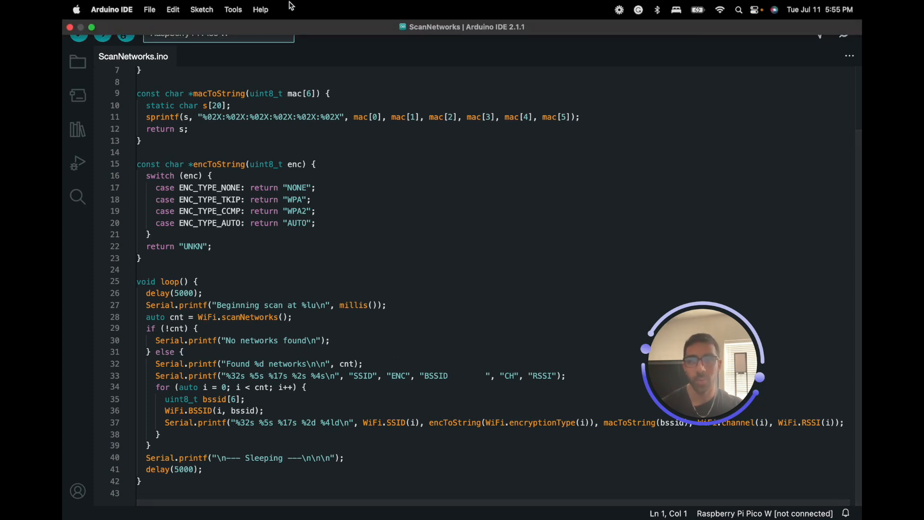
click(233, 10)
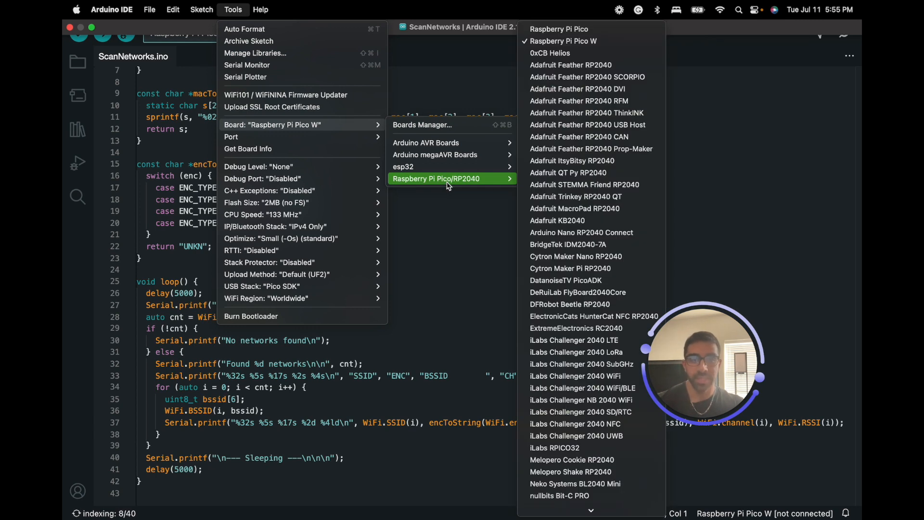
mouse_move(599, 41)
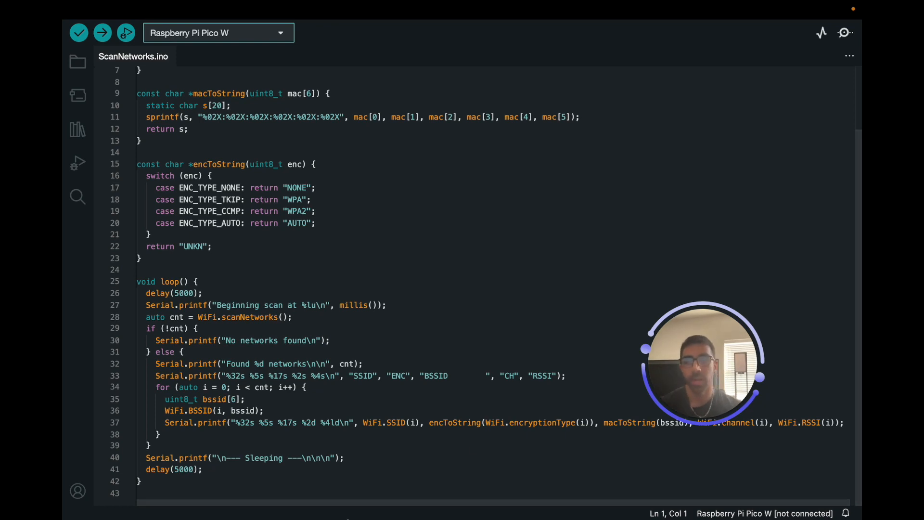
click(233, 10)
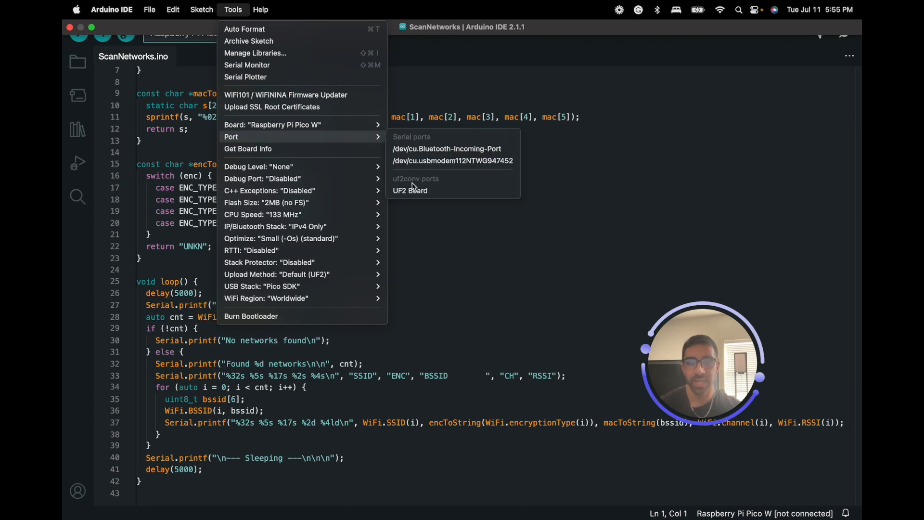
mouse_move(427, 191)
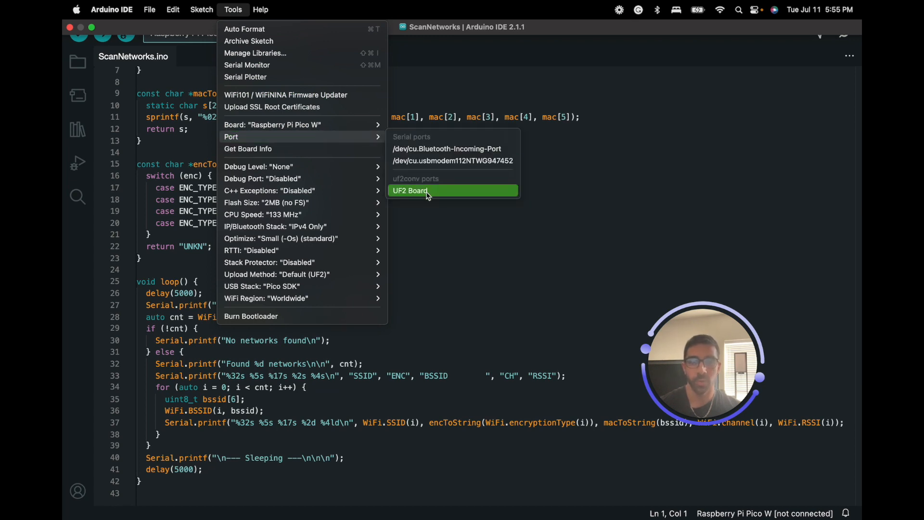
click(410, 191)
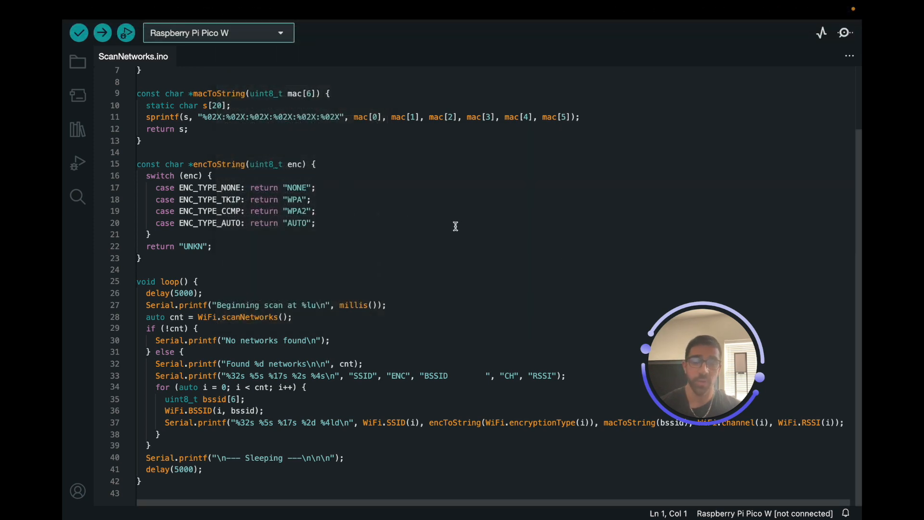
mouse_move(415, 220)
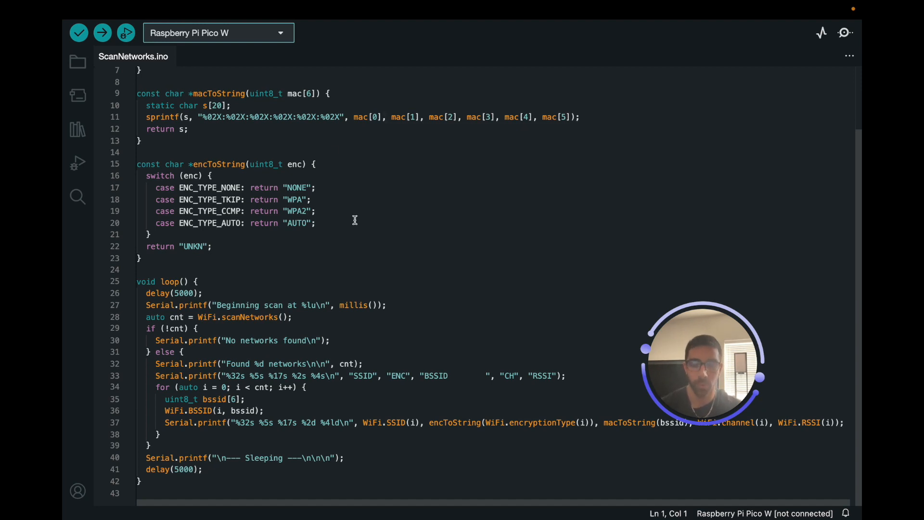
mouse_move(101, 33)
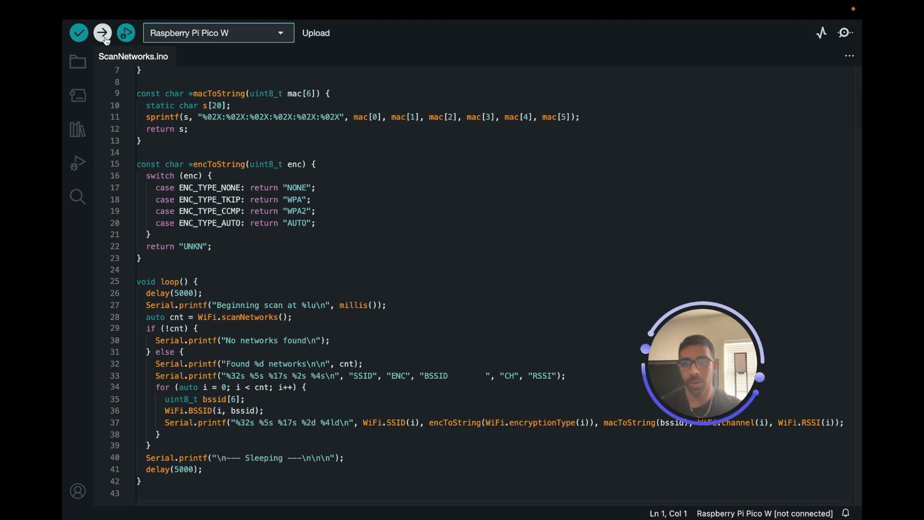
mouse_move(102, 34)
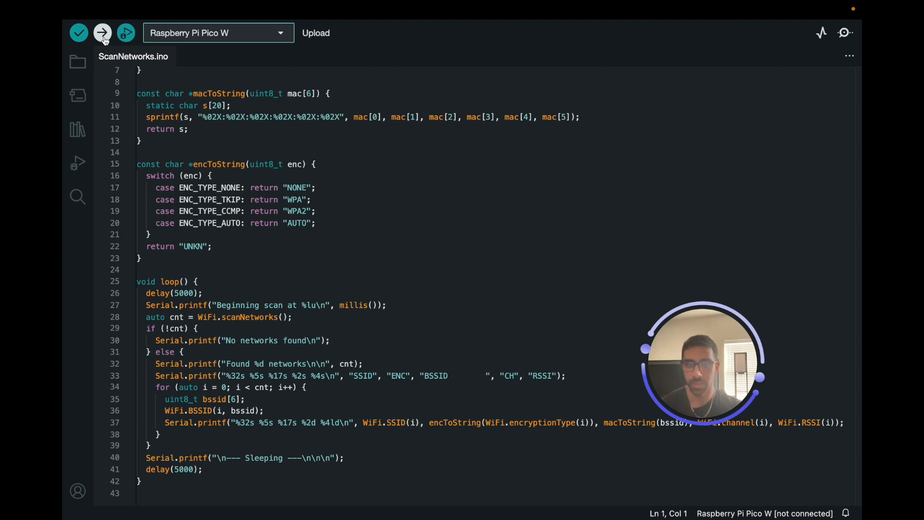
Upload ScanNetworks to the Pico W; it compiles but fails with 'no upload port provided'.
click(100, 34)
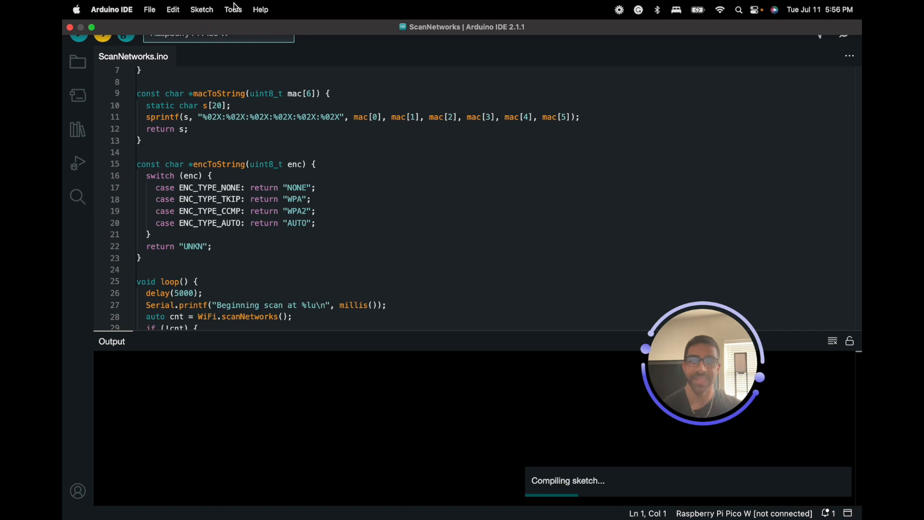
click(233, 10)
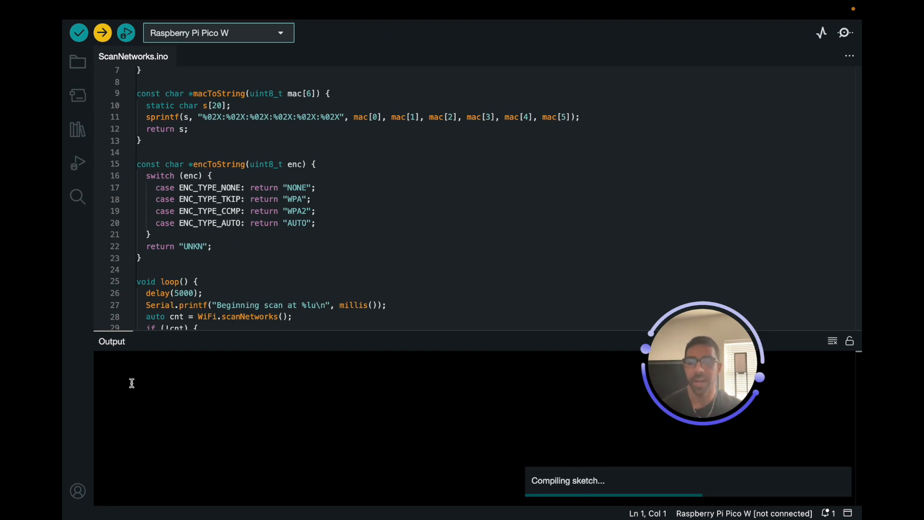
click(100, 34)
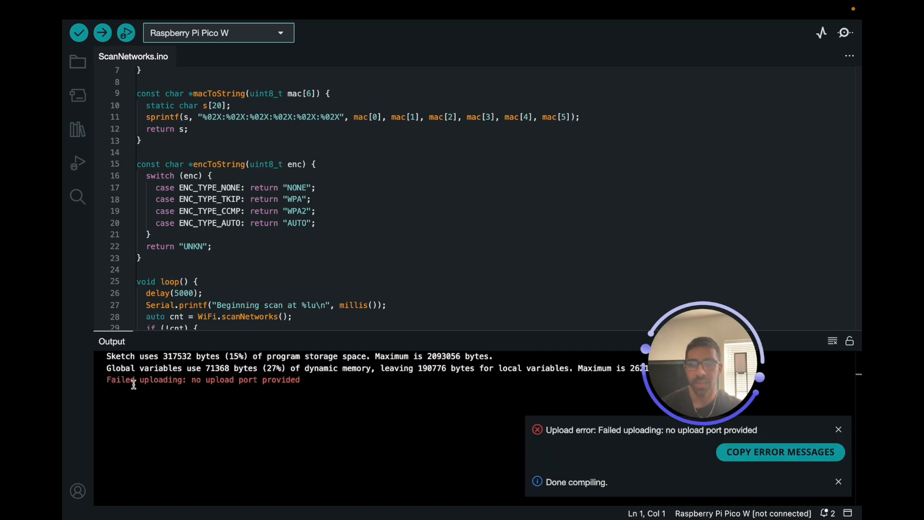
mouse_move(277, 382)
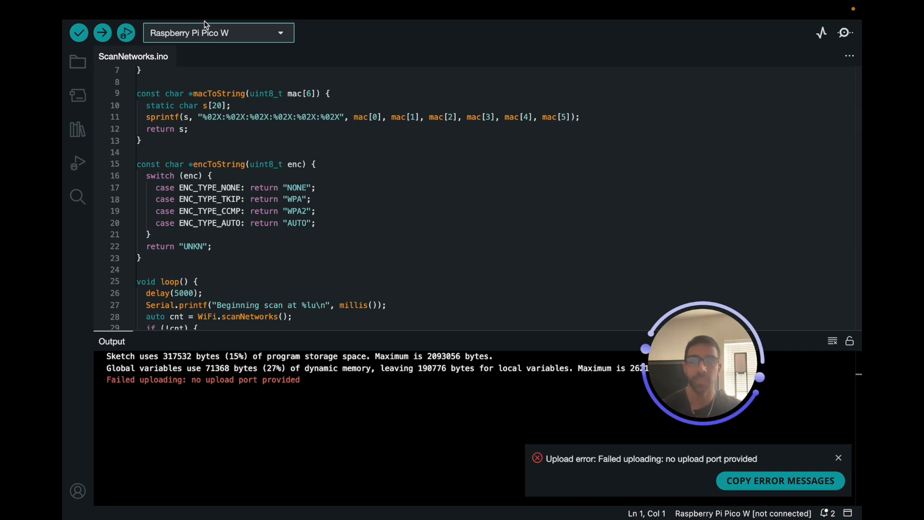
Select UF2 Board as the port and flash ScanNetworks, writing 672256 bytes to RPI-RP2.
click(233, 9)
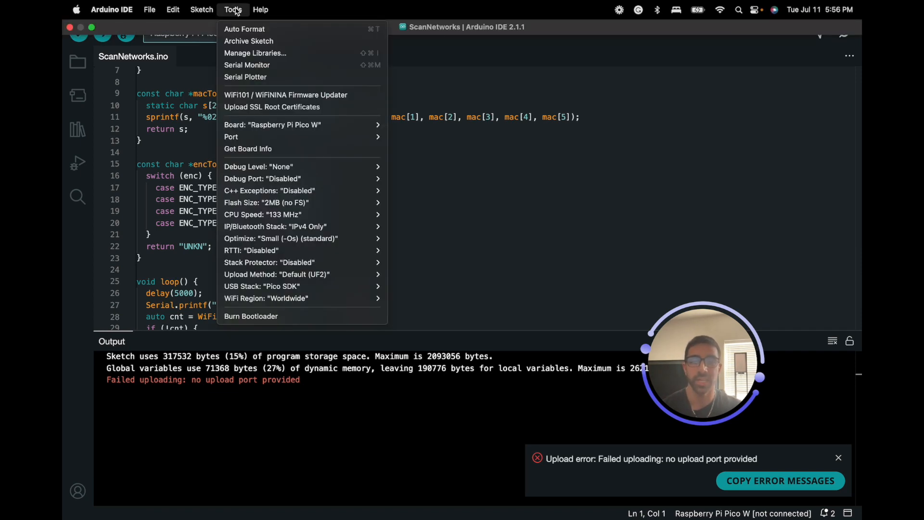
mouse_move(259, 137)
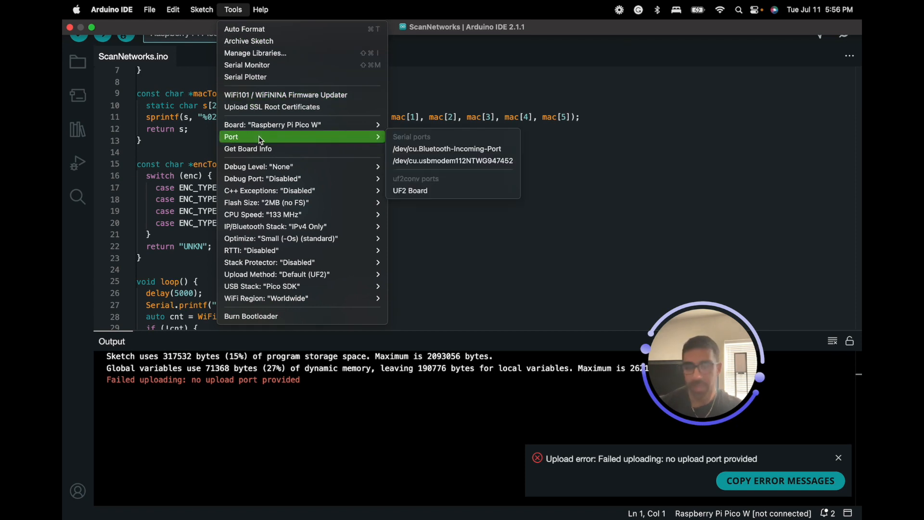
mouse_move(457, 190)
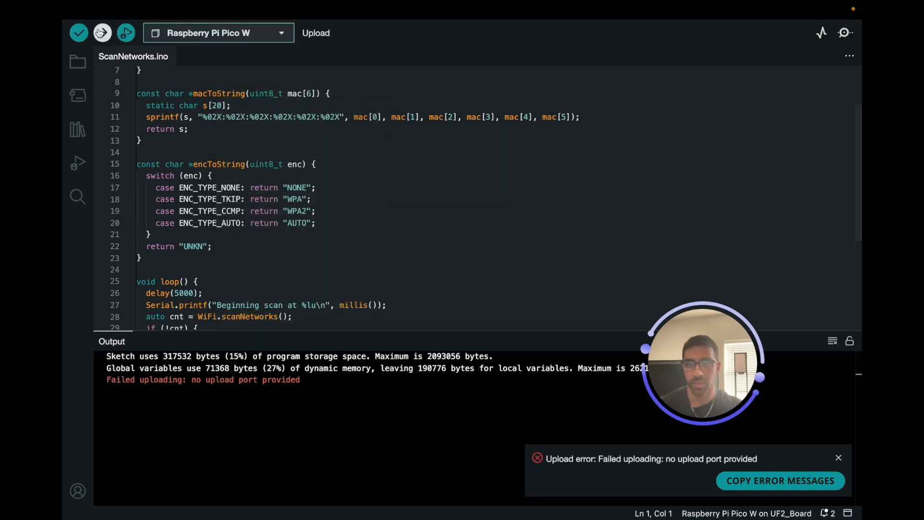
click(102, 33)
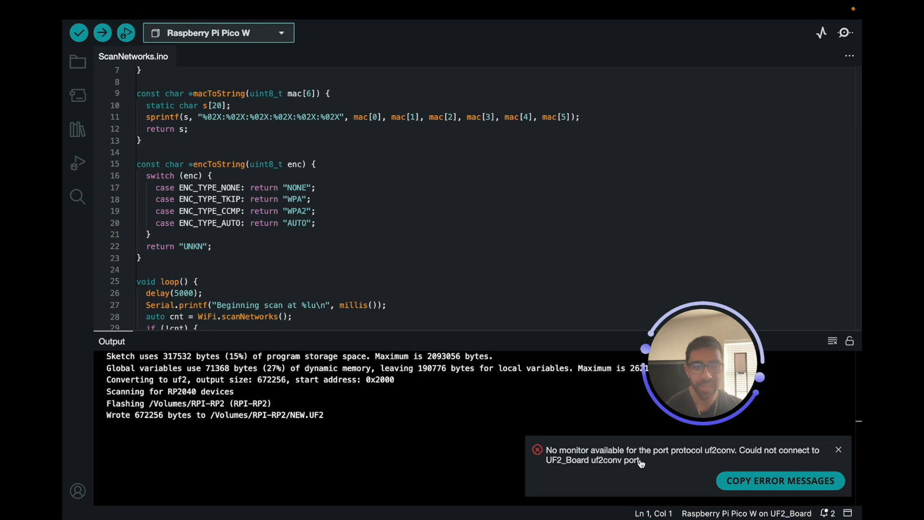
mouse_move(392, 276)
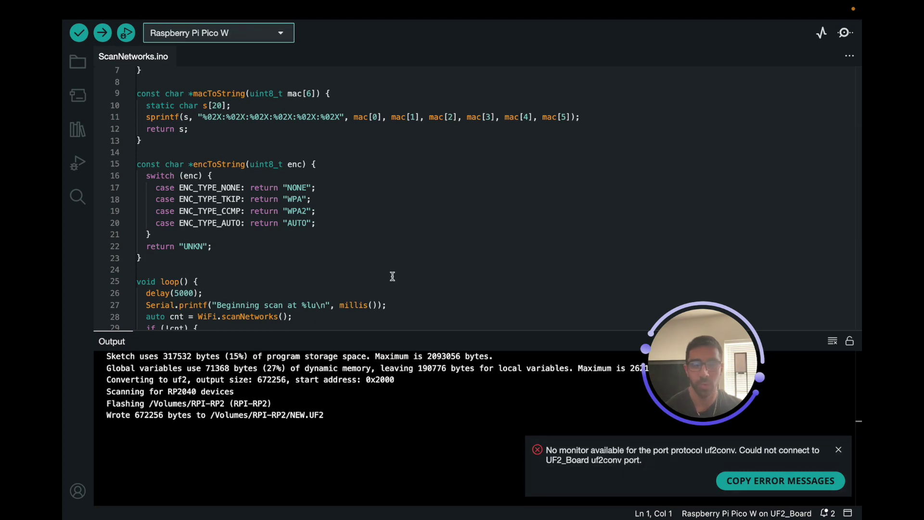
click(232, 9)
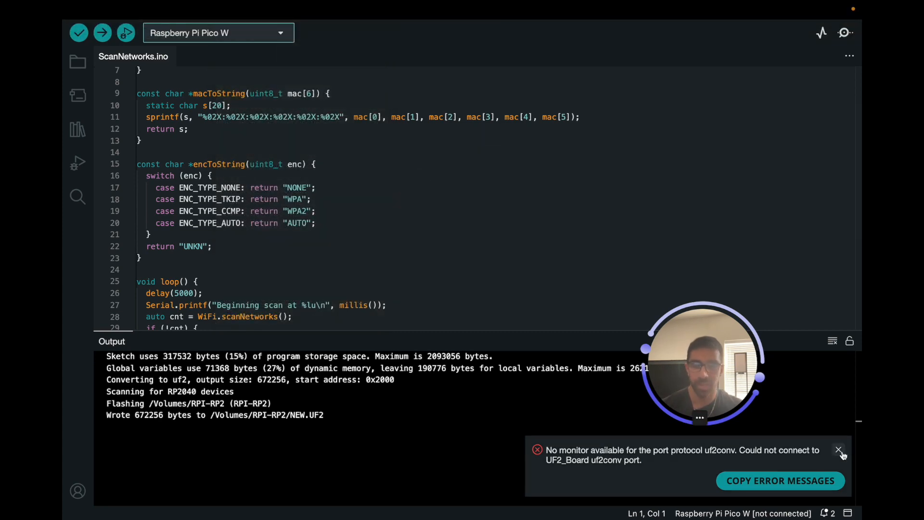
Dismiss the no-monitor error and retry the upload, which again fails for lack of a port.
click(838, 450)
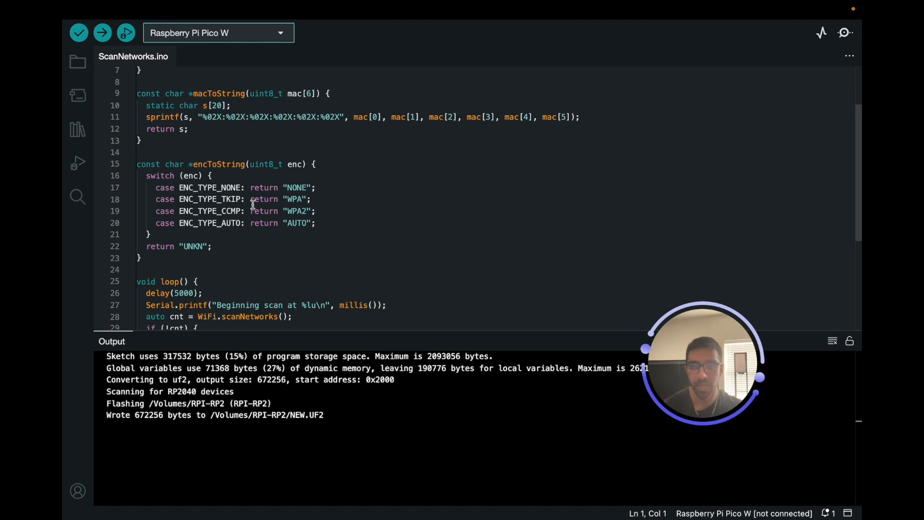
mouse_move(101, 33)
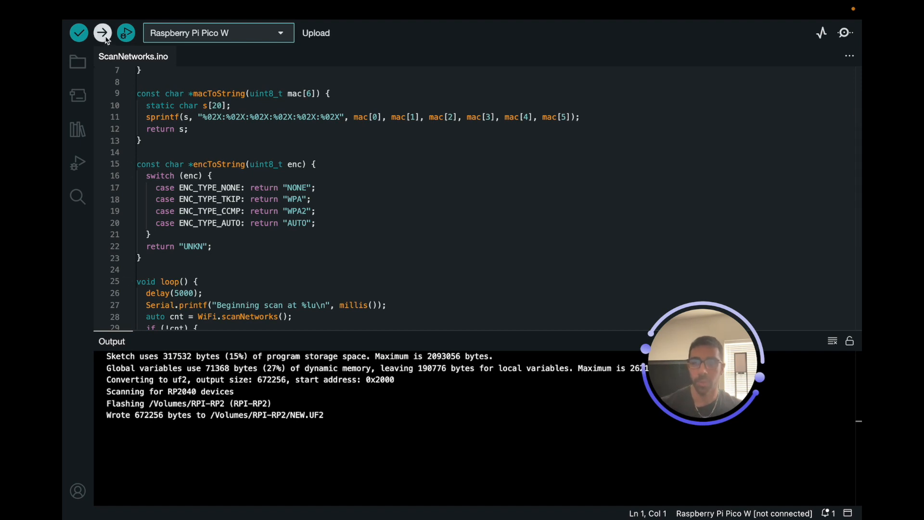
mouse_move(102, 34)
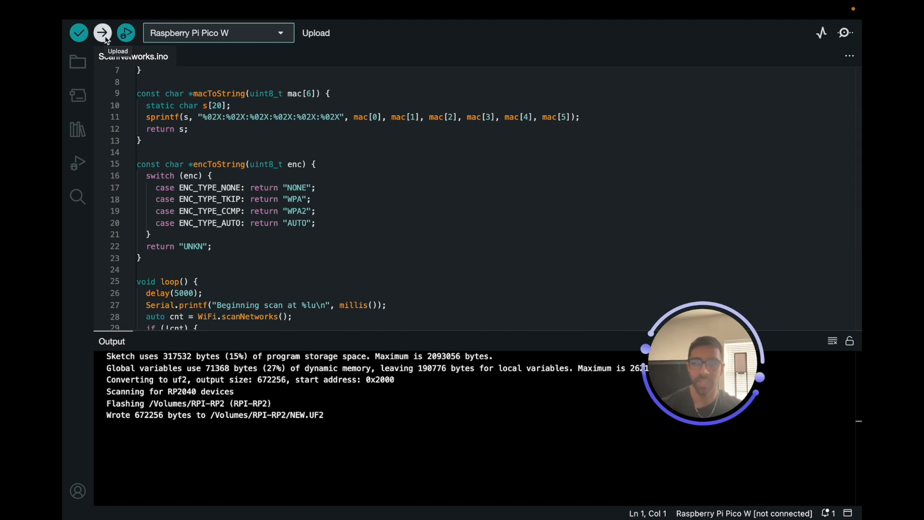
click(101, 33)
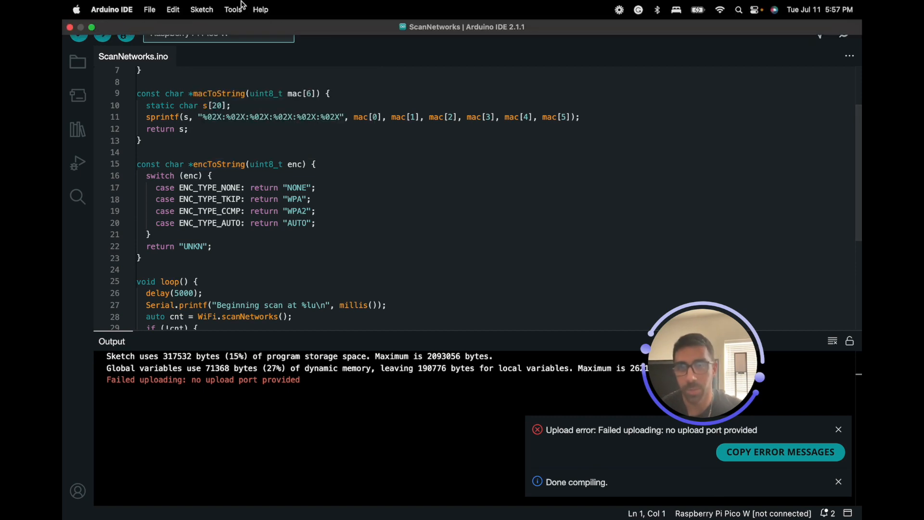
Set the port to /dev/cu.usbmodem11101 and flash ScanNetworks to the Pico W (672256 bytes).
click(233, 10)
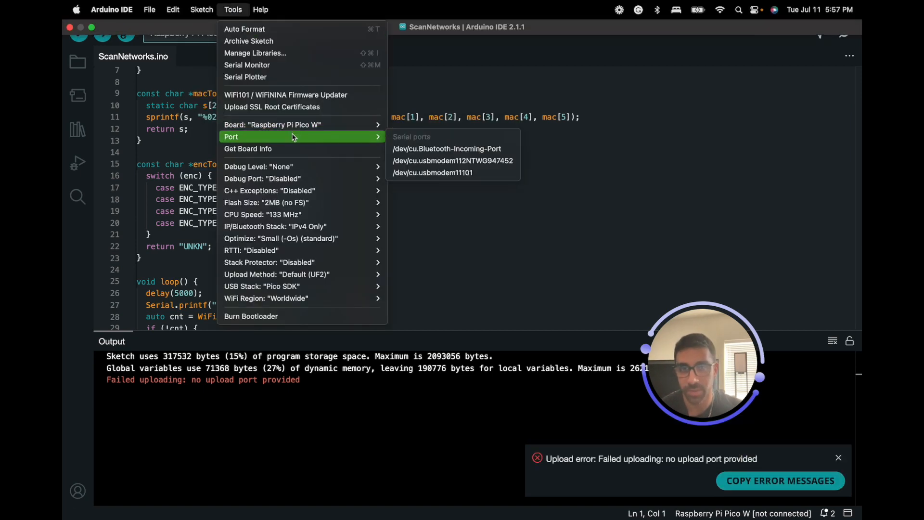
click(425, 173)
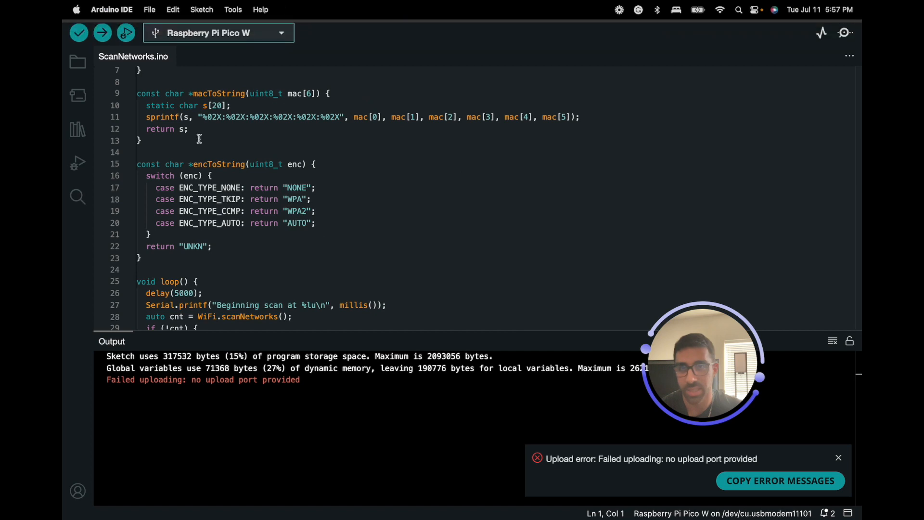
click(101, 32)
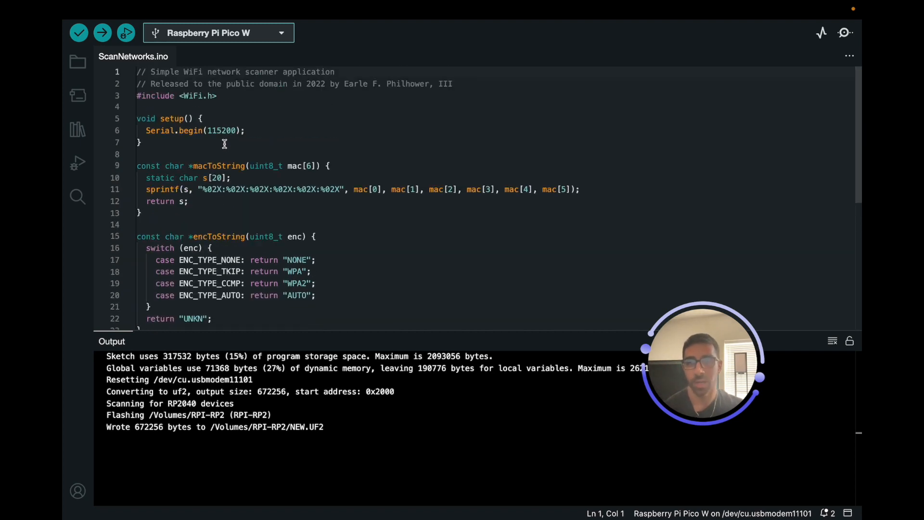
mouse_move(224, 84)
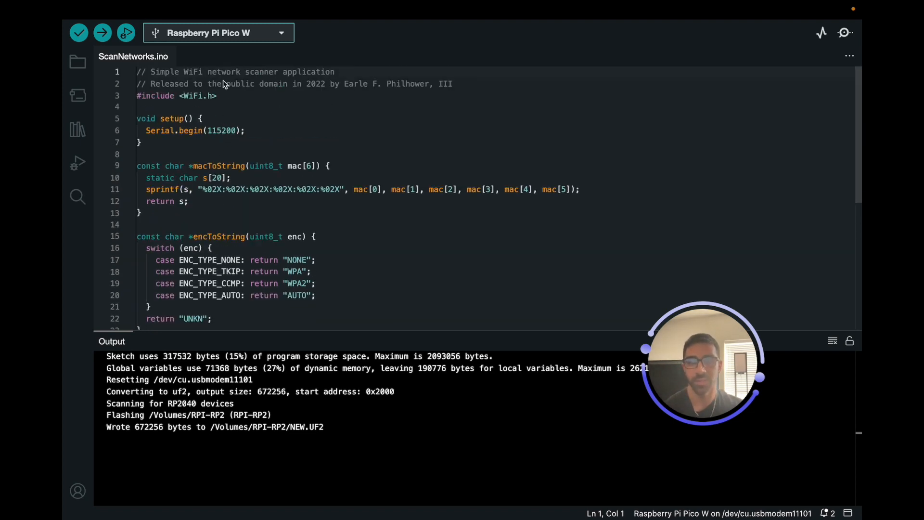
Open the Serial Monitor at 115200 baud and scroll through the scanned WiFi networks list.
click(233, 10)
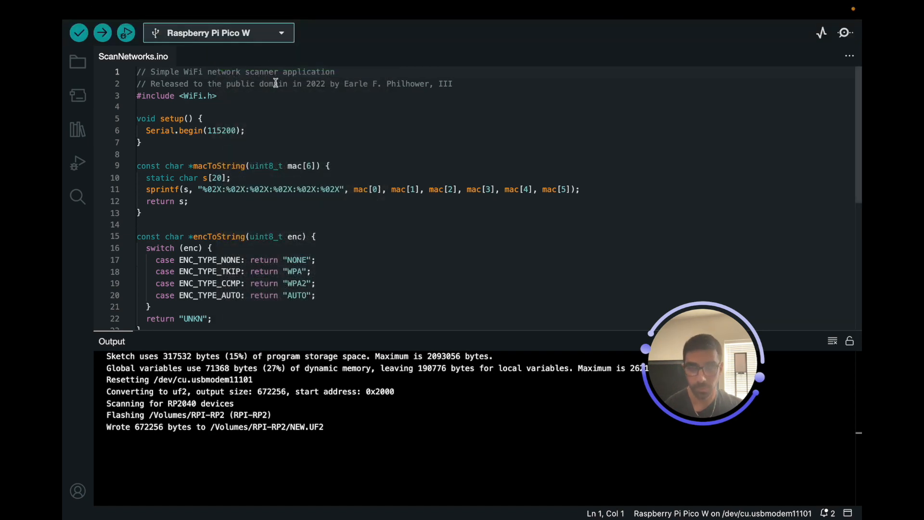
click(232, 9)
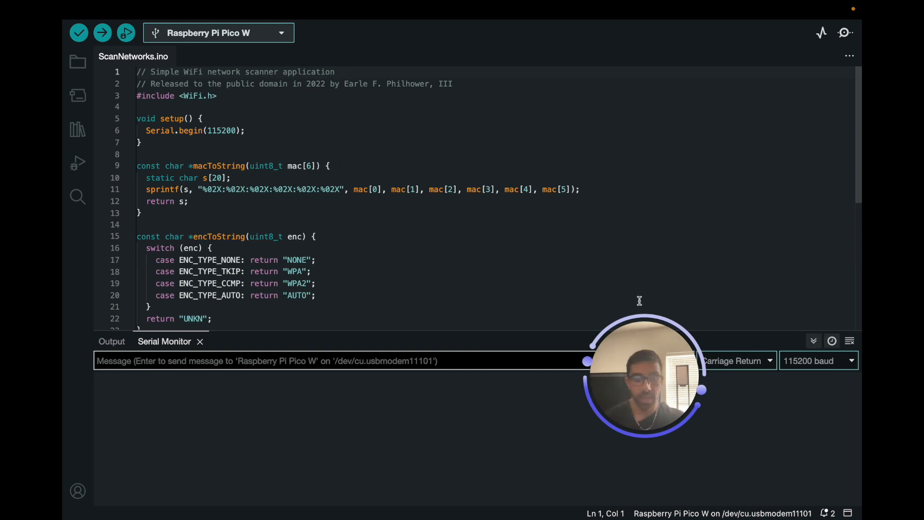
scroll(down, 3)
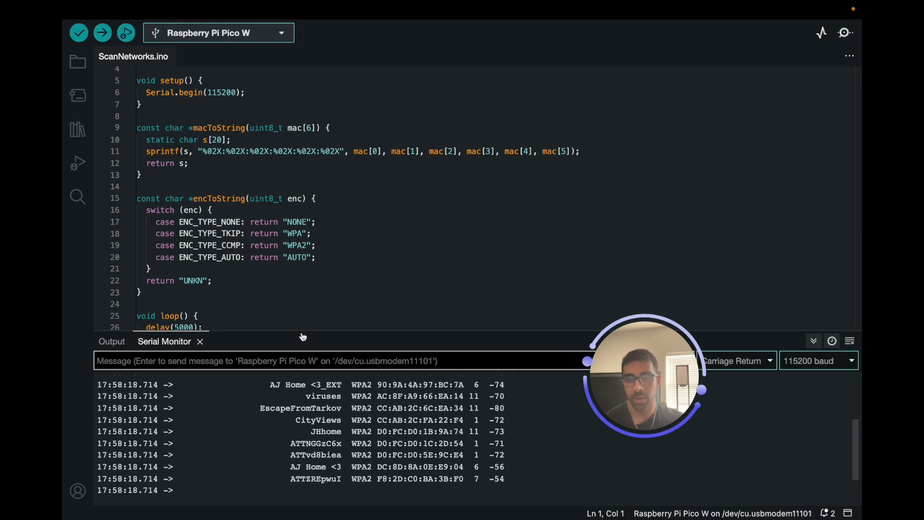
scroll(down, 3)
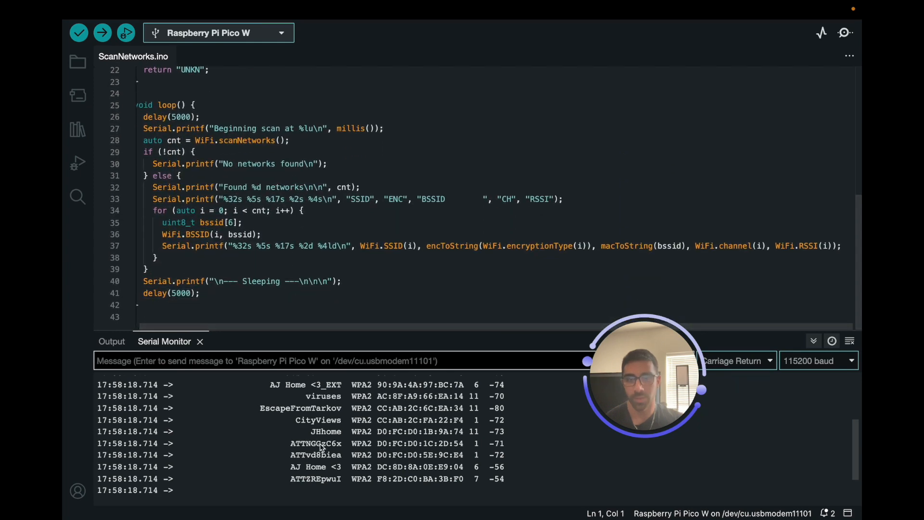